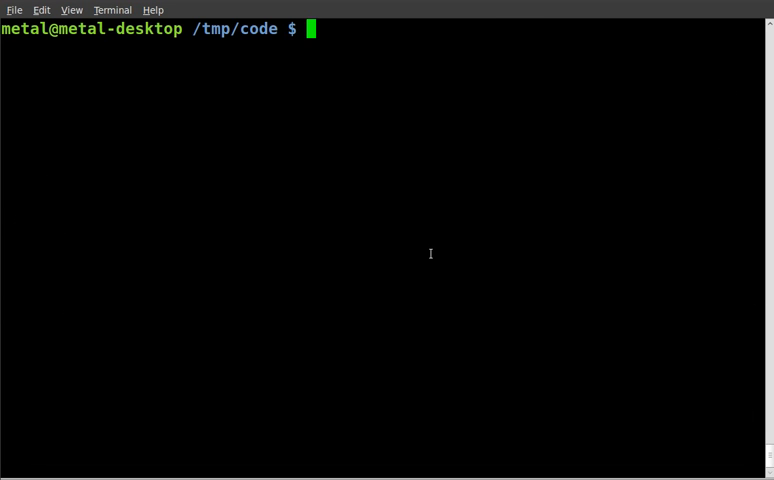
type("vim c")
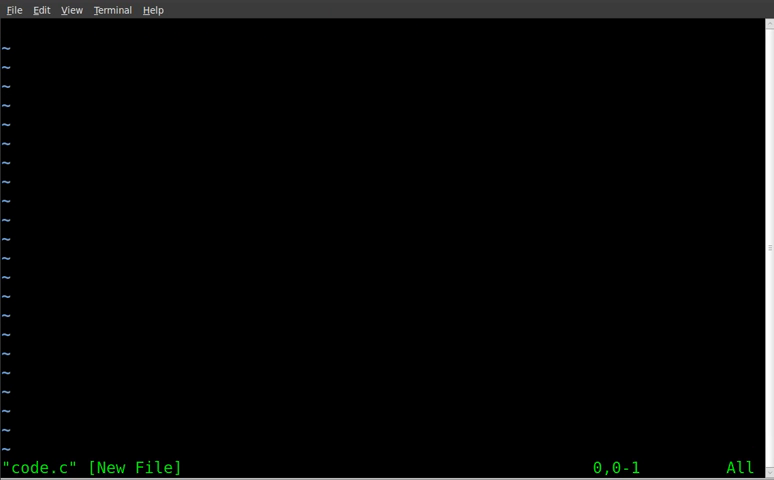
type("#")
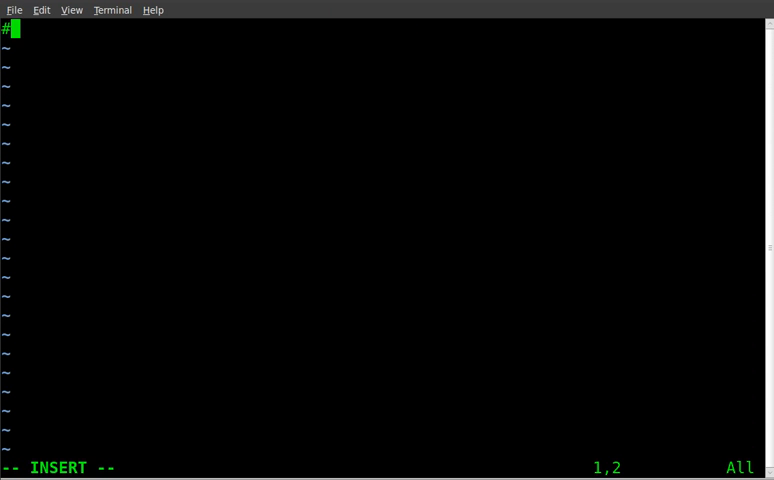
type("include")
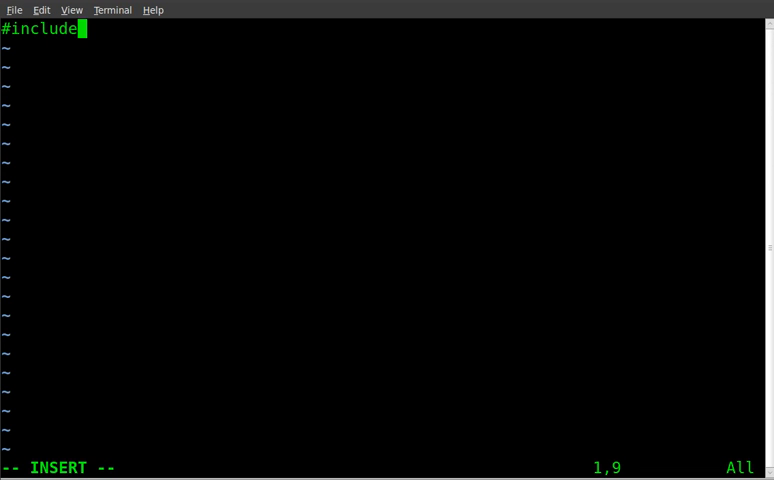
type("<s")
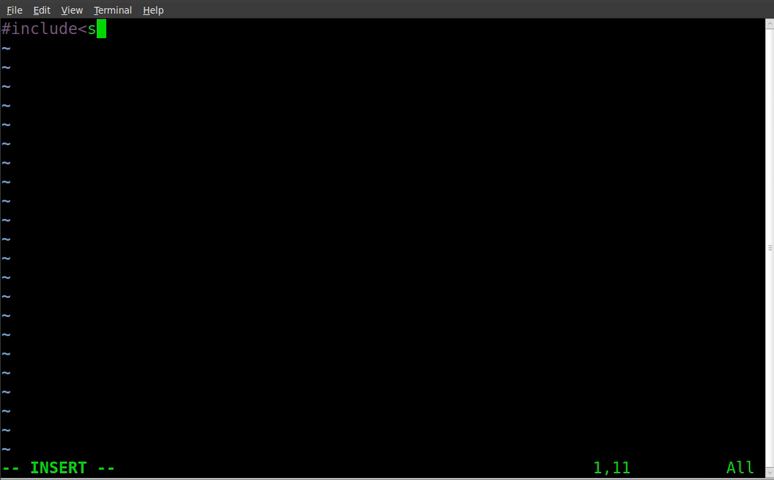
type("tdio")
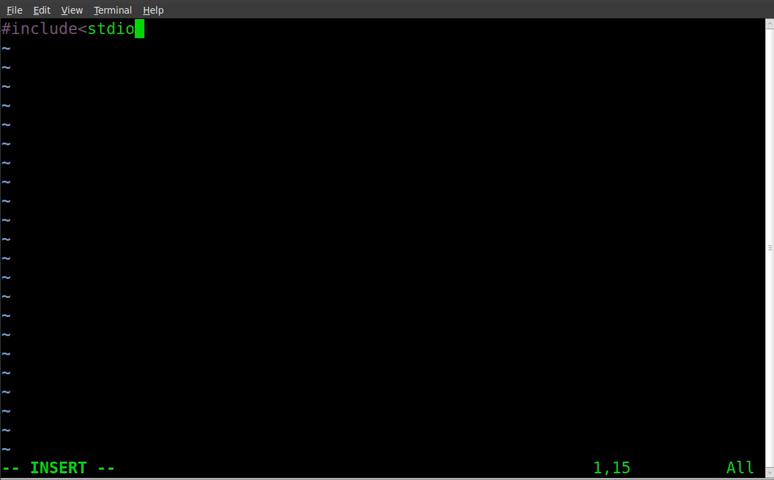
type(".h>")
type("in")
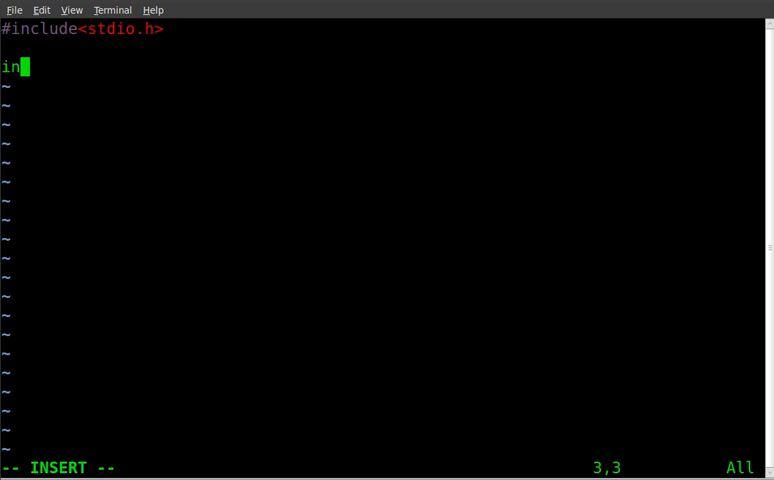
type("t main")
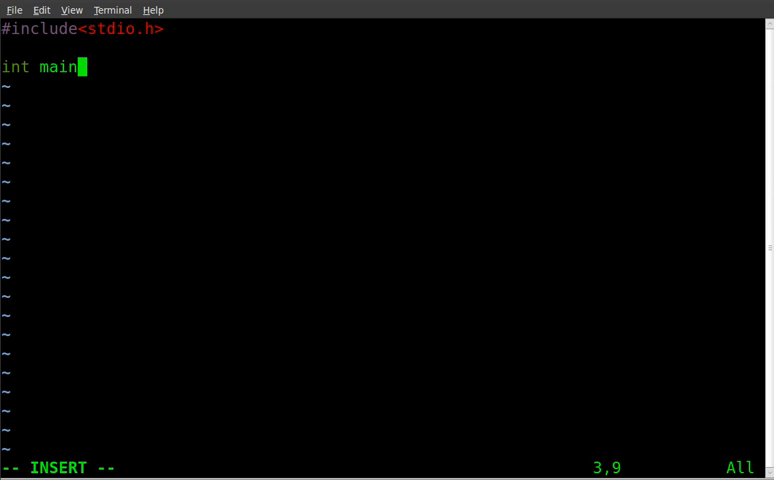
type("(){")
type("int i;")
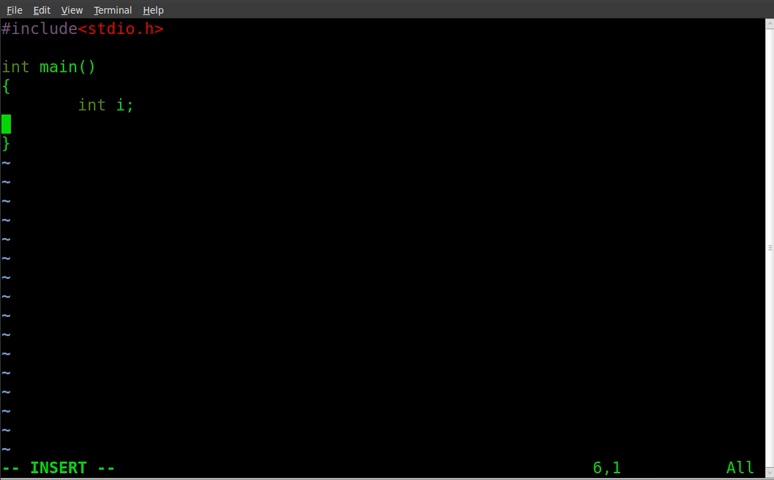
type("i")
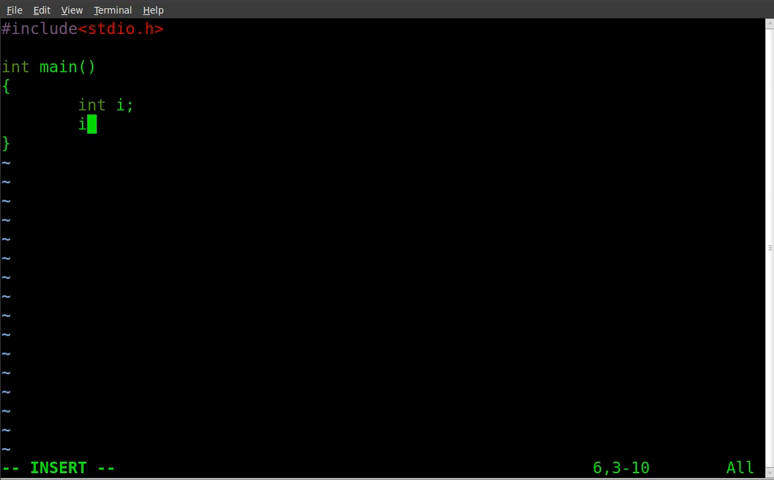
type("= 10")
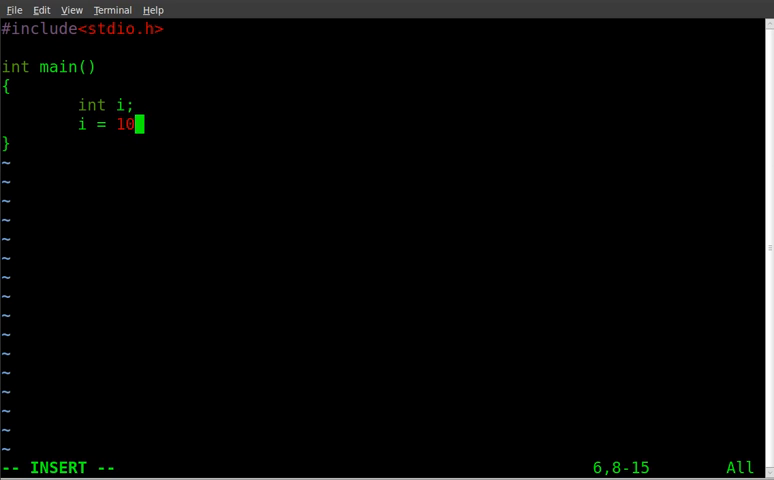
type(";")
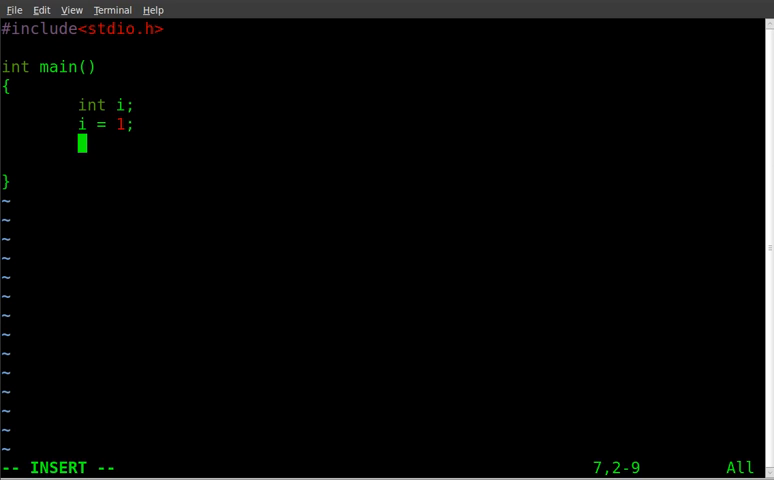
type("do")
type("{")
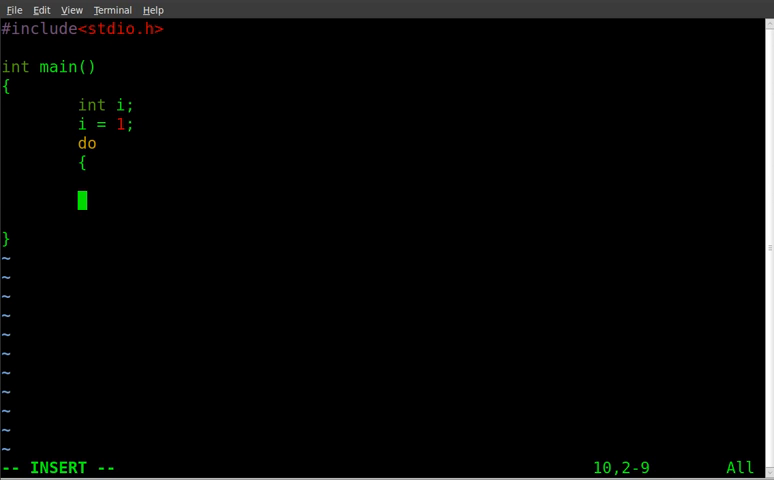
type("}")
left_click(386, 182)
type("i++;")
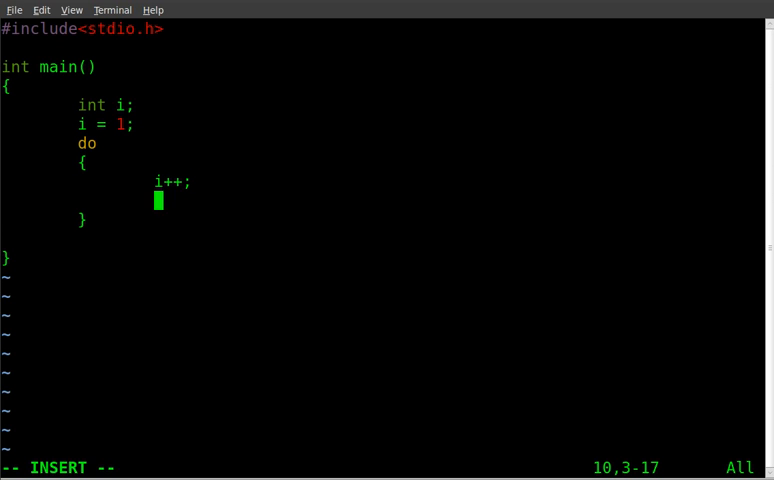
type("prinf")
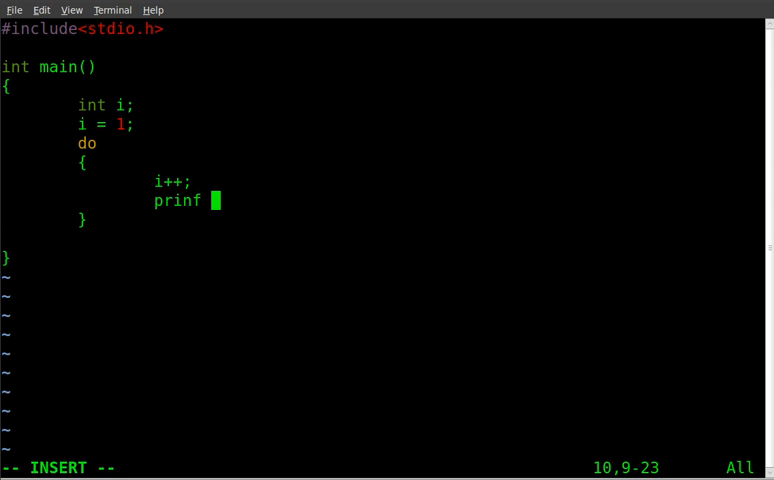
type("t(")
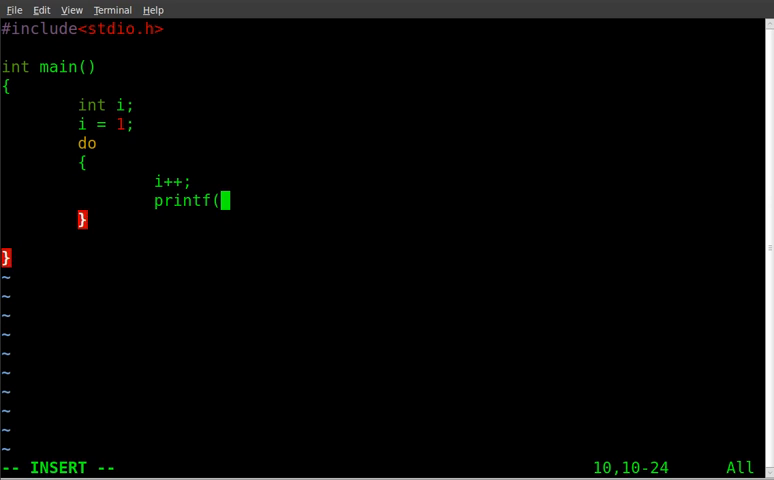
type("\"")
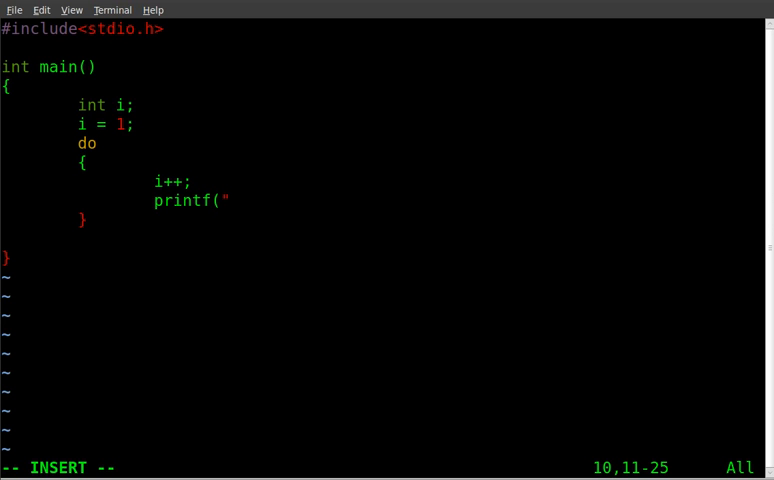
type("%d")
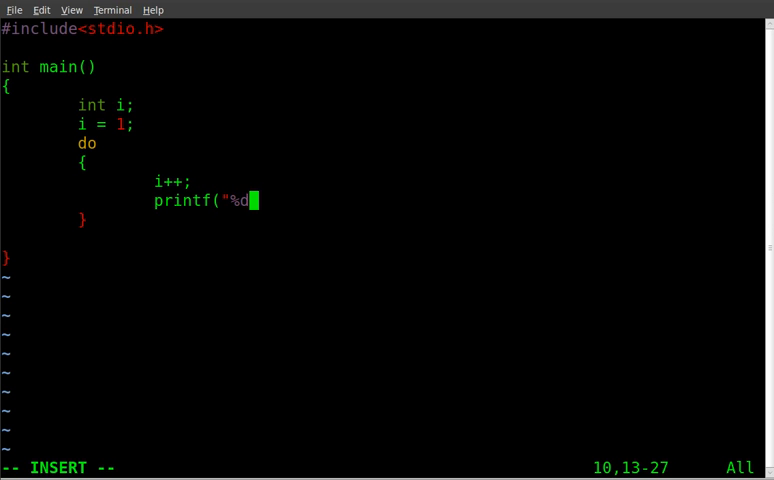
type("\\n")
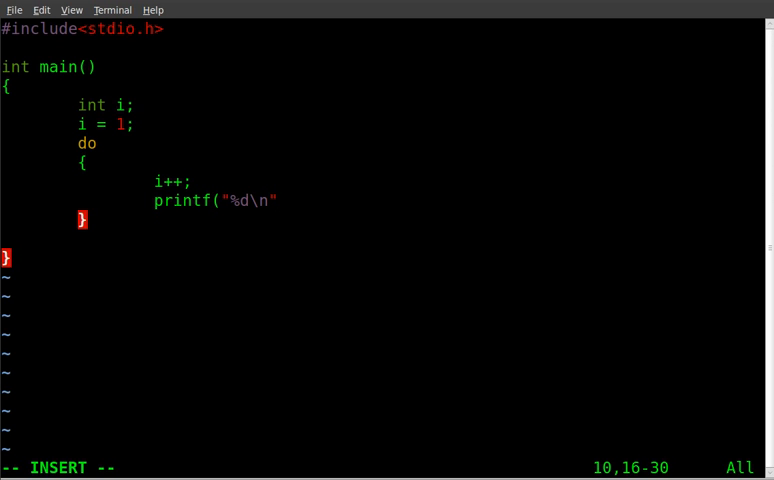
type(", i")
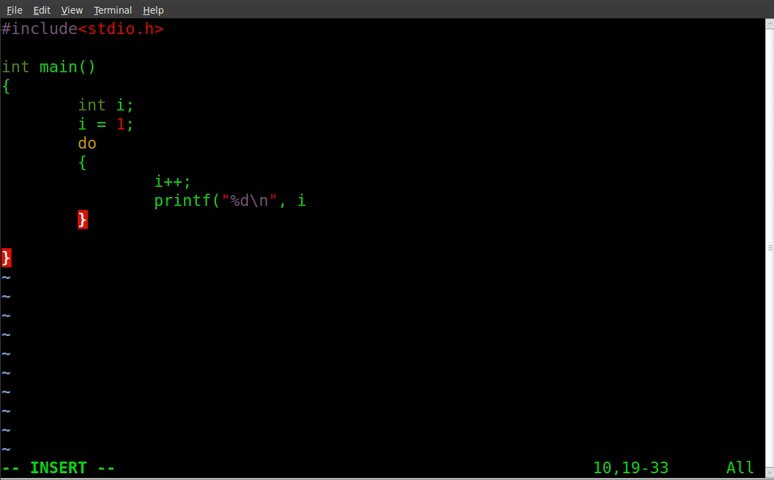
type(");")
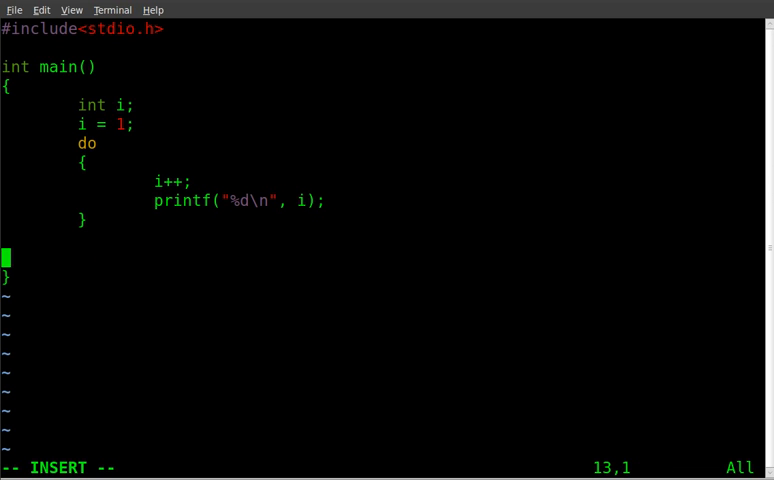
type("while (")
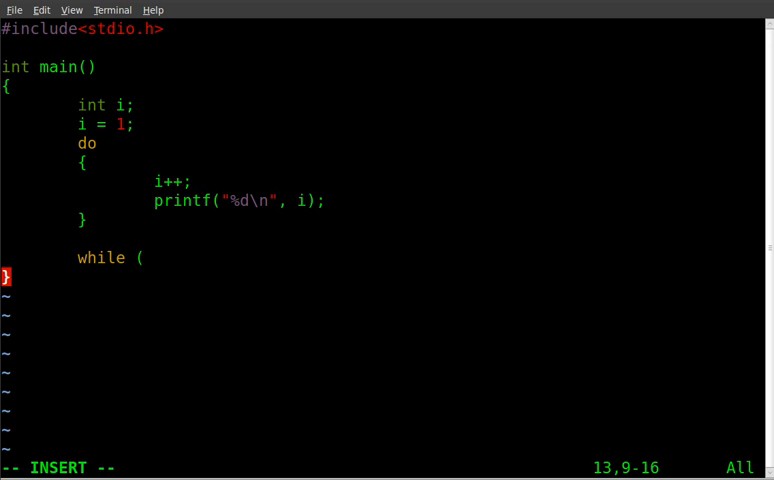
type("i")
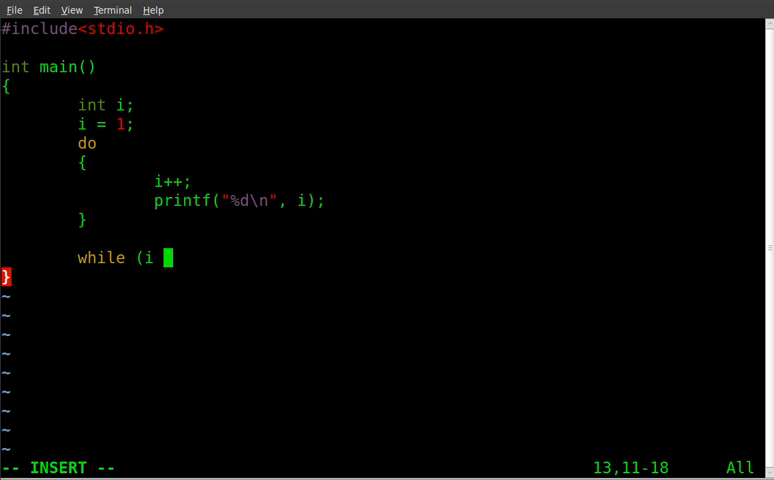
type("<=")
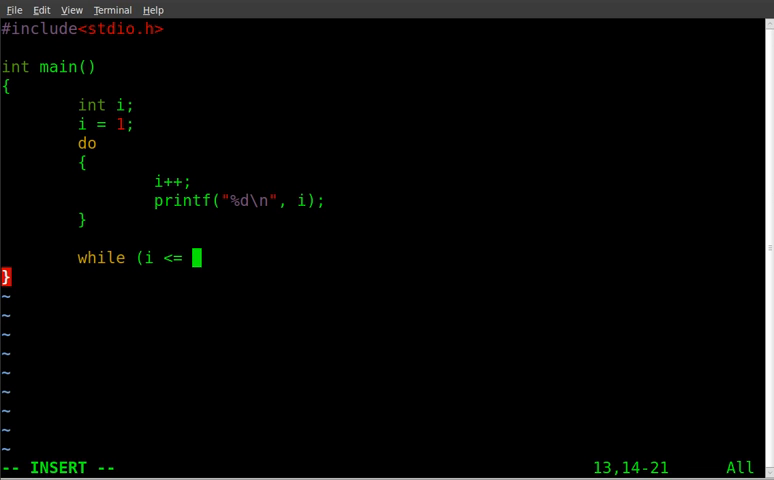
type("10);")
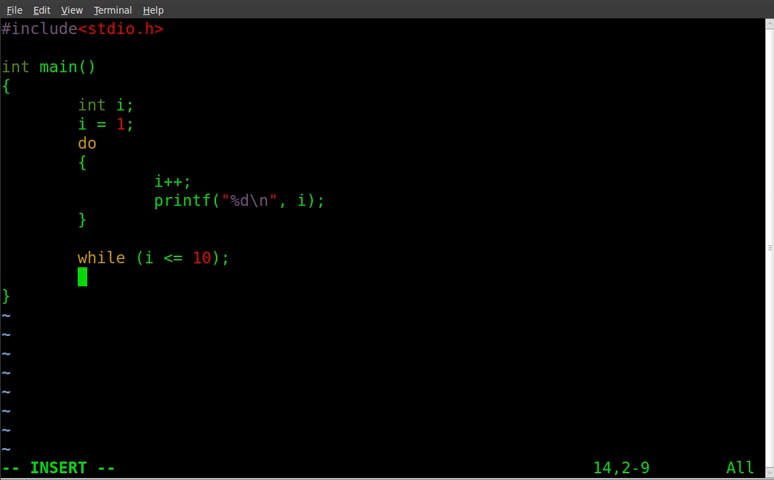
type("re")
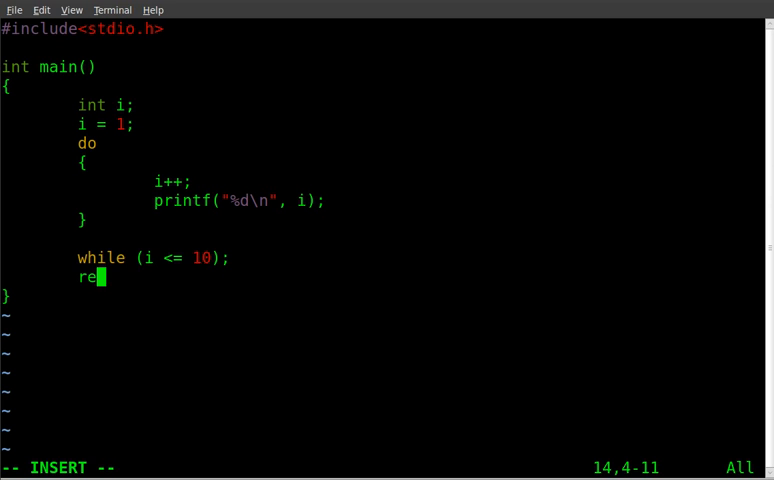
type("turn 0")
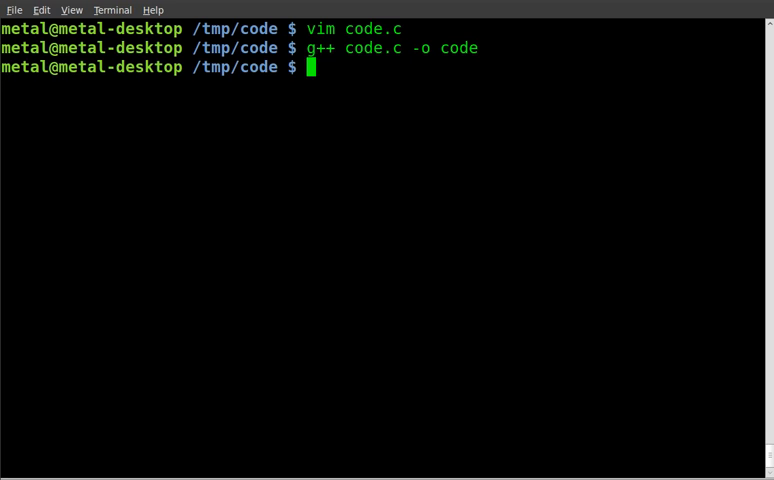
type("./code")
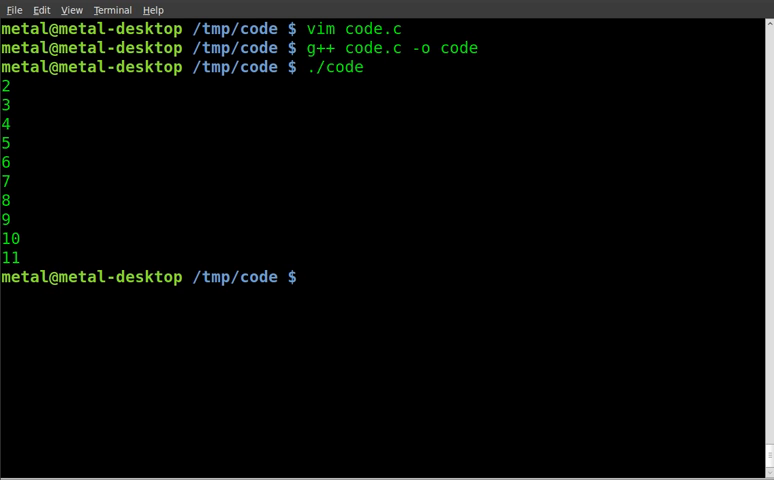
type("vim code.c")
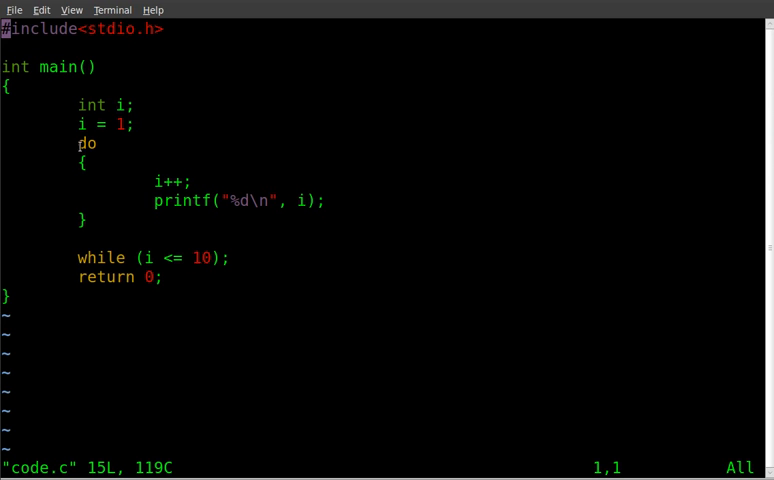
mouse_move(80, 170)
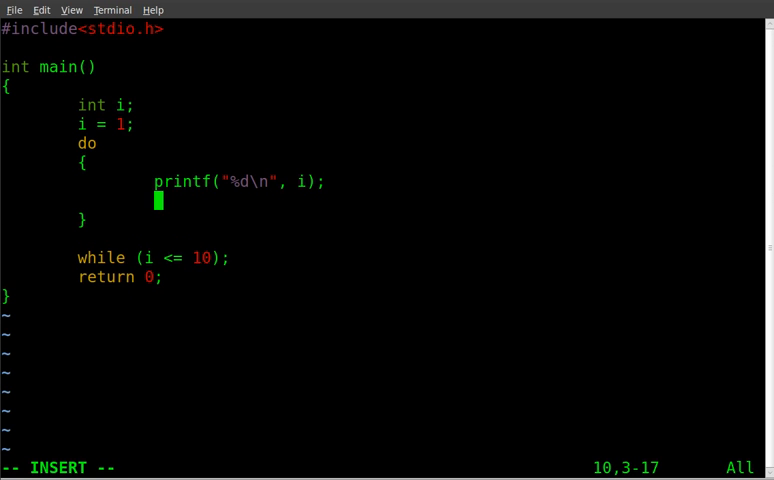
type("i++")
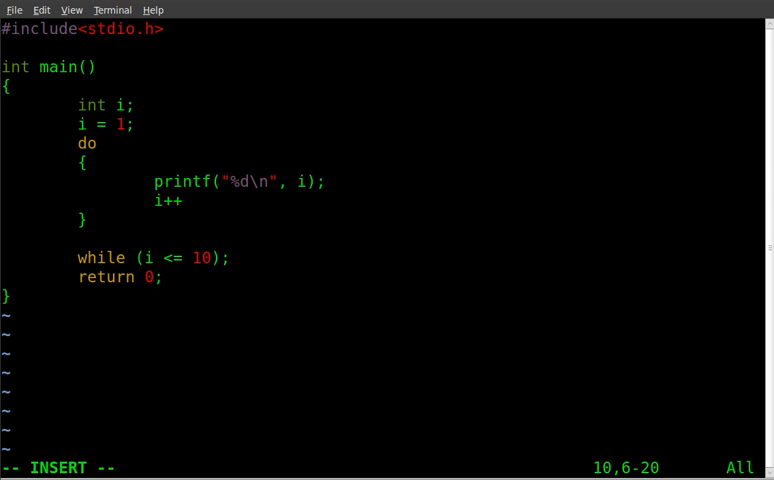
type(";")
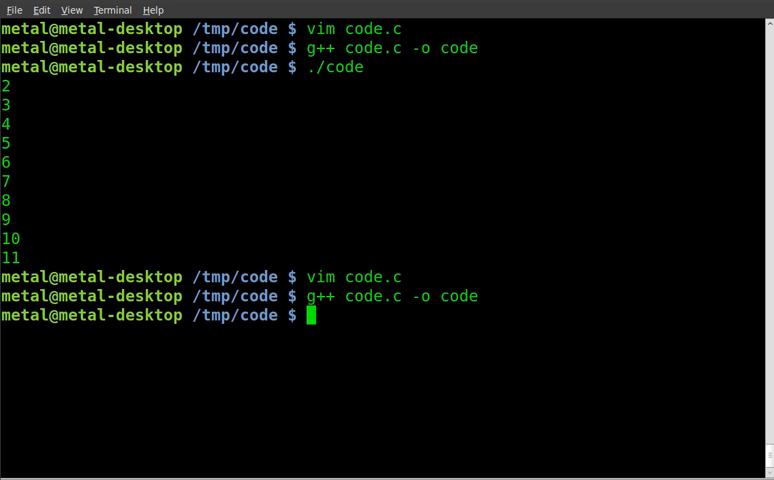
type("./code")
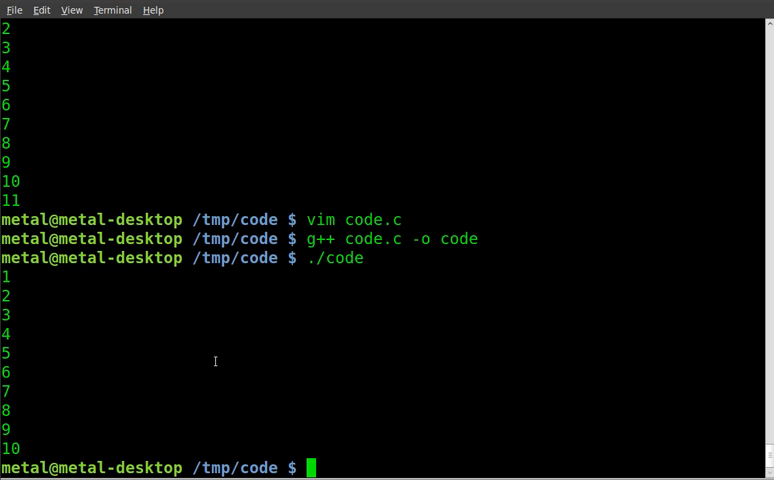
type("vim code.c")
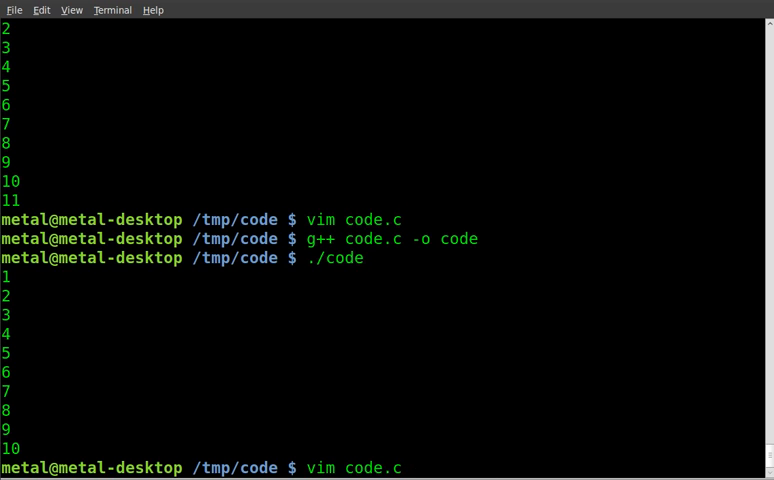